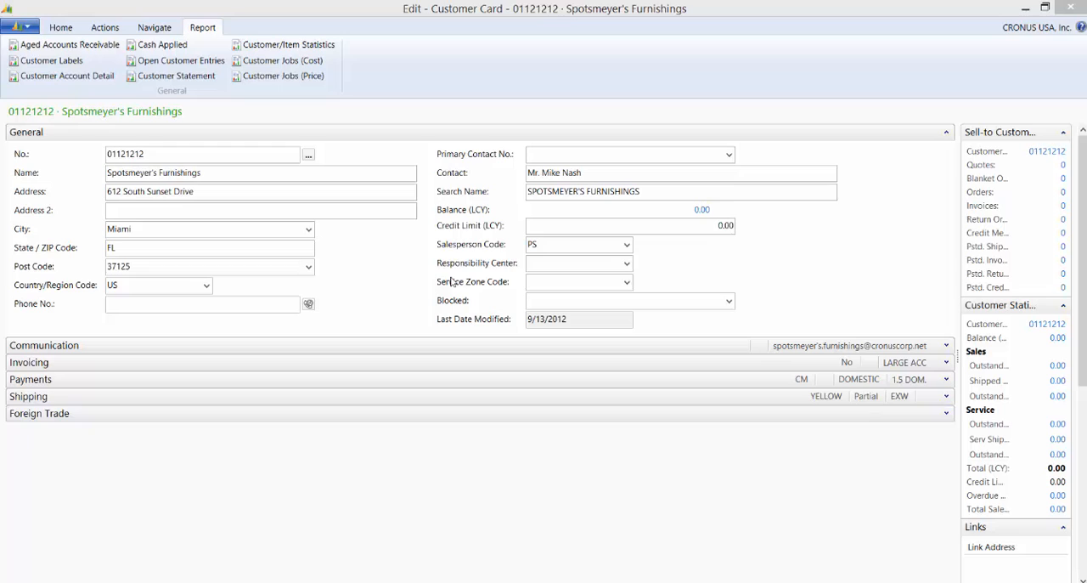
mouse_move(376, 346)
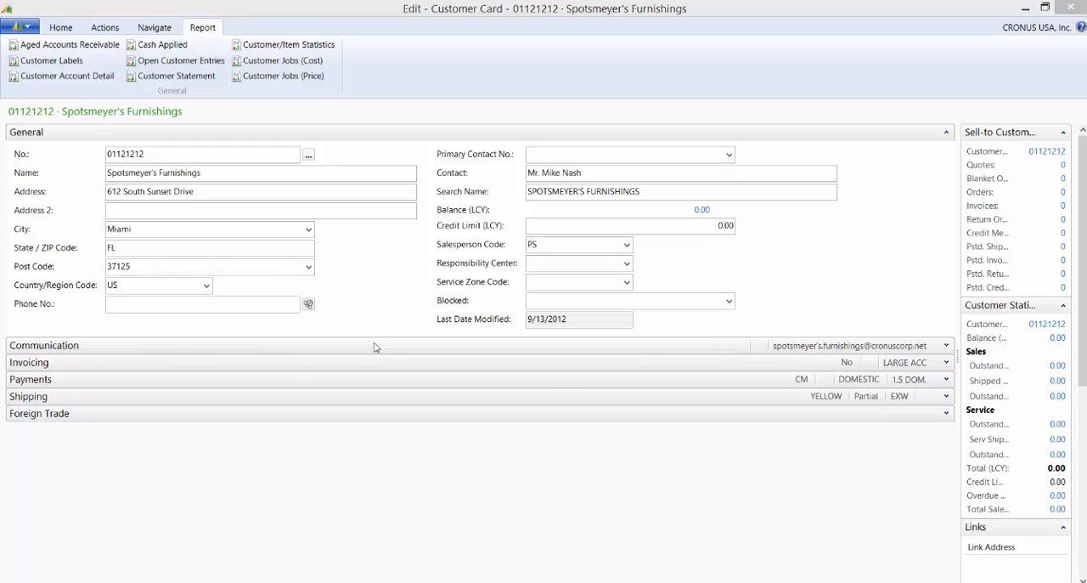
mouse_move(732, 349)
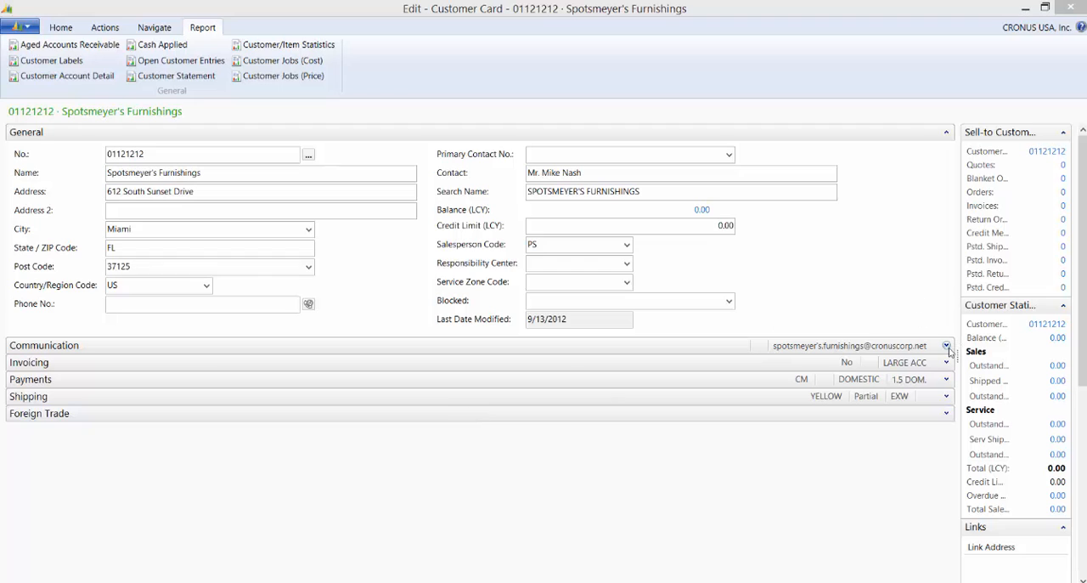
- Expand the Communication FastTab on Spotsmeyer's Furnishings customer card, then collapse it again
click(945, 345)
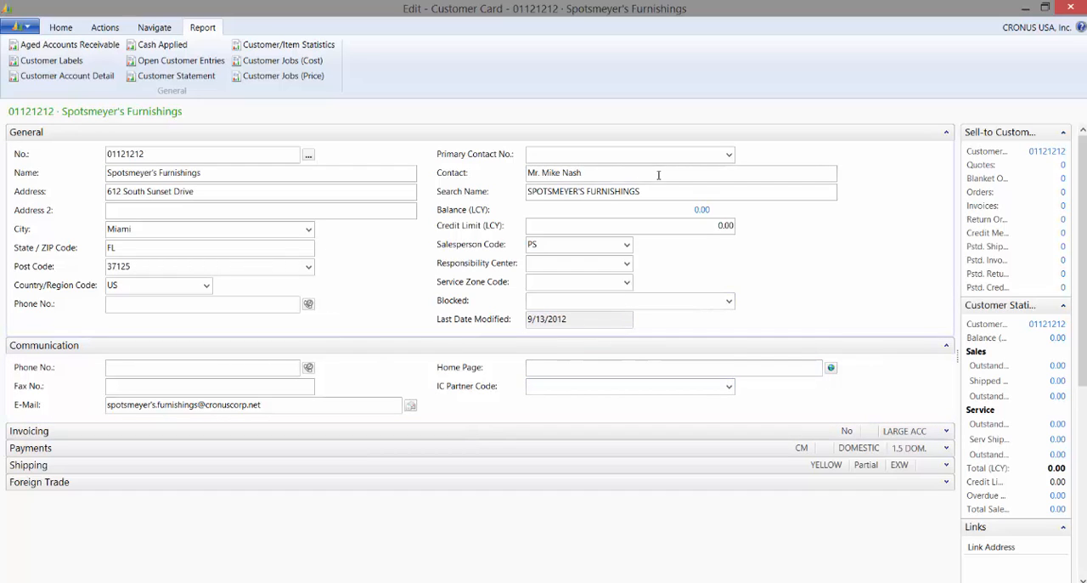
mouse_move(856, 380)
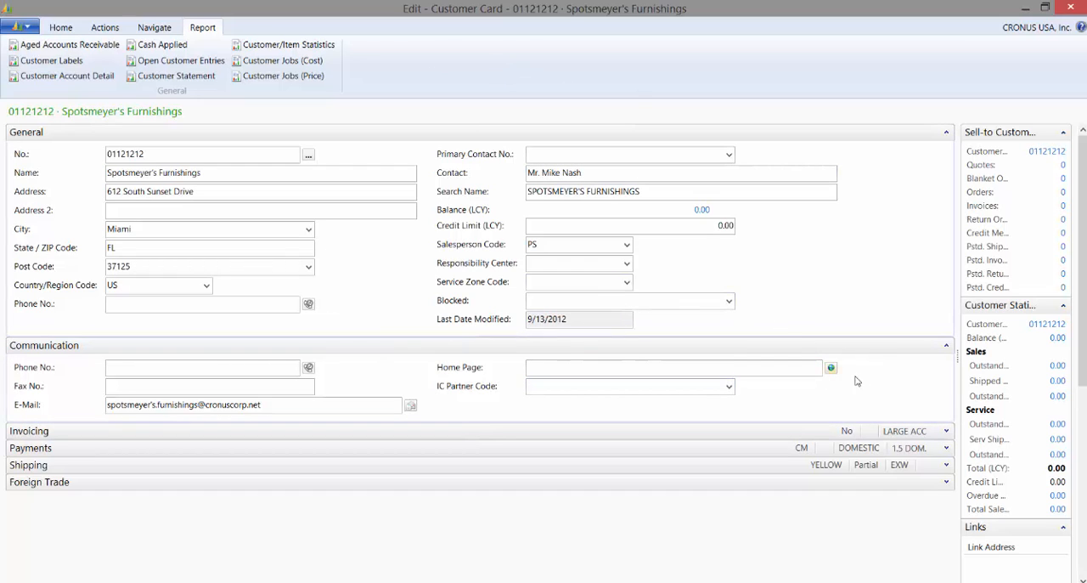
click(43, 345)
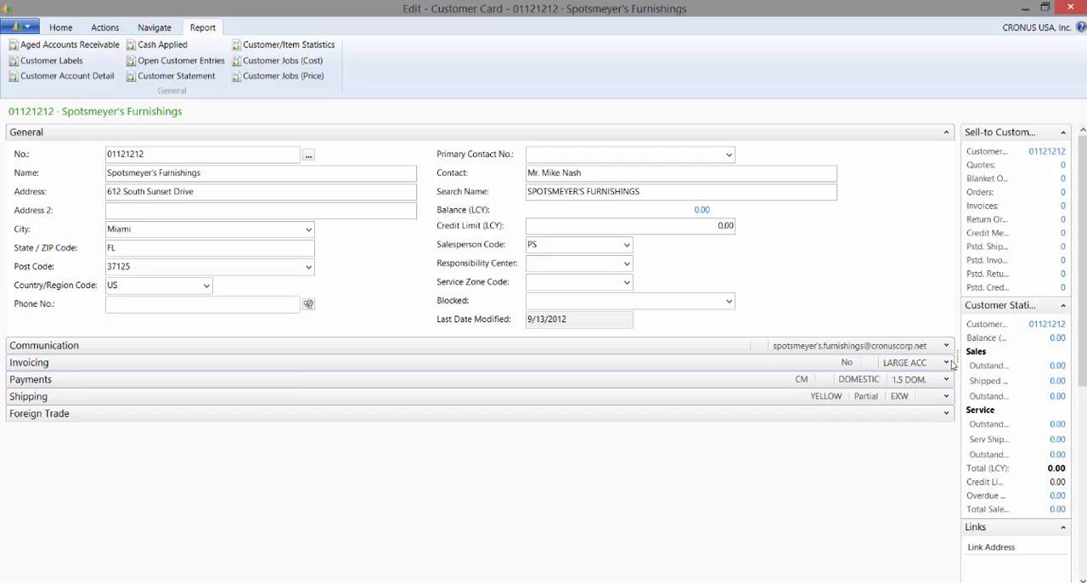
mouse_move(811, 368)
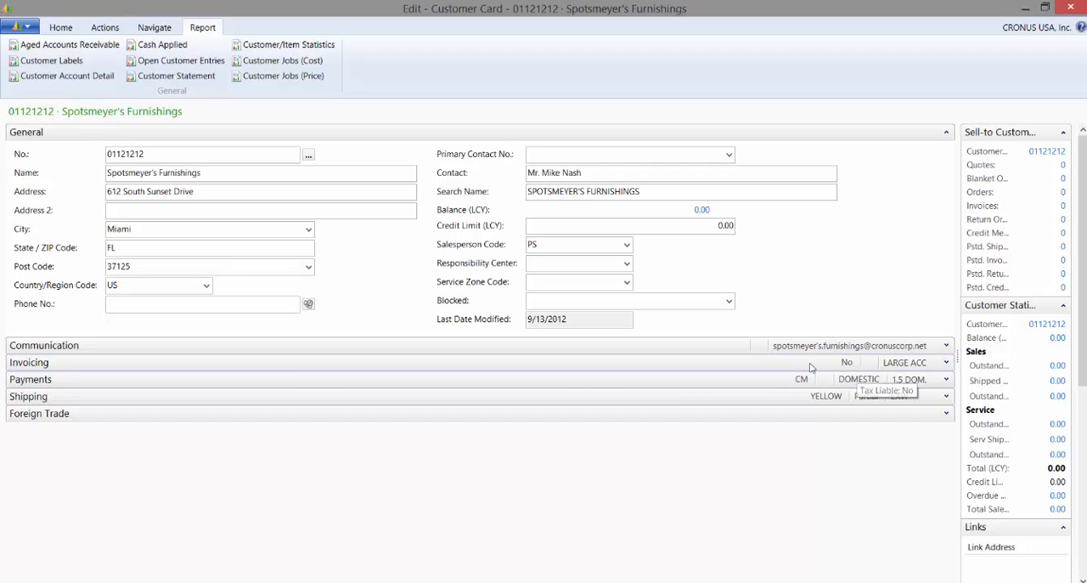
mouse_move(946, 369)
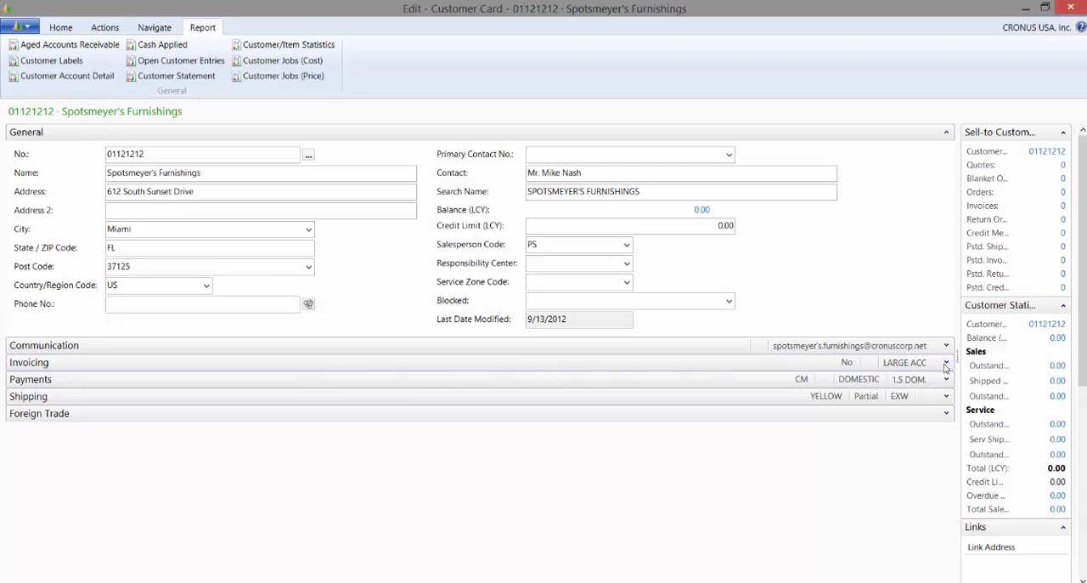
mouse_move(864, 365)
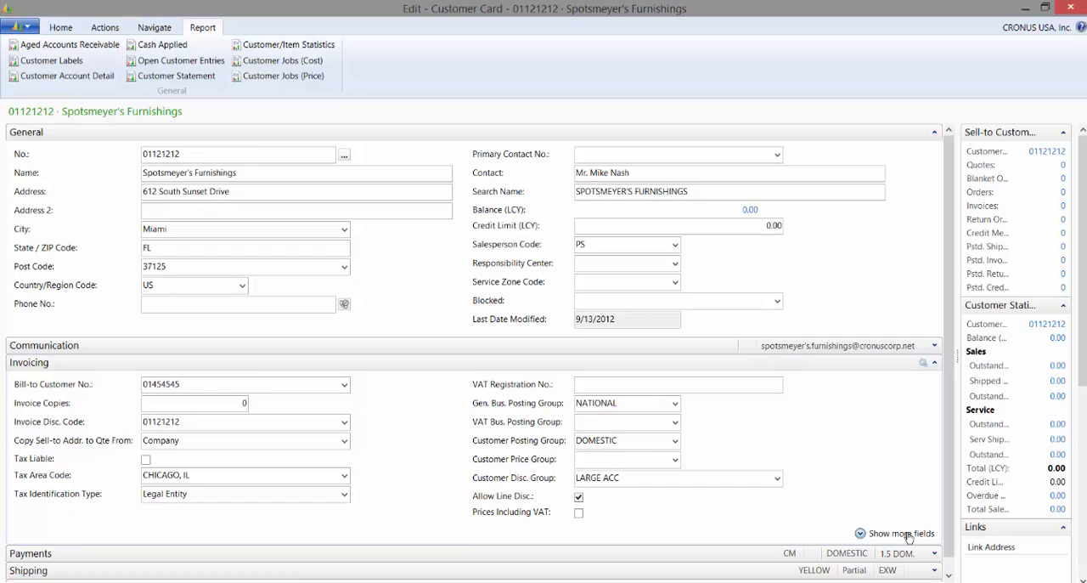
click(900, 533)
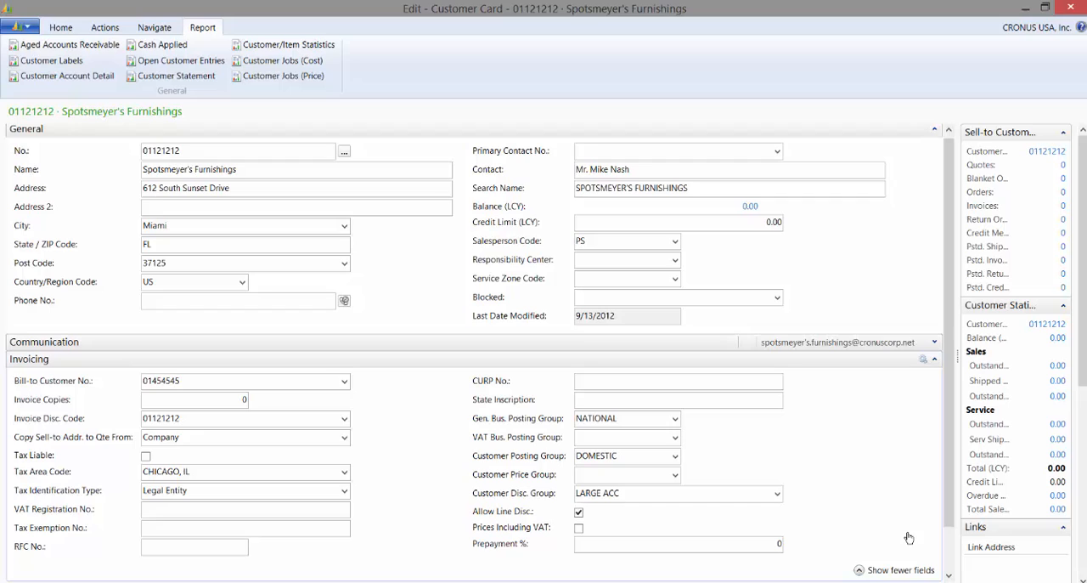
click(901, 570)
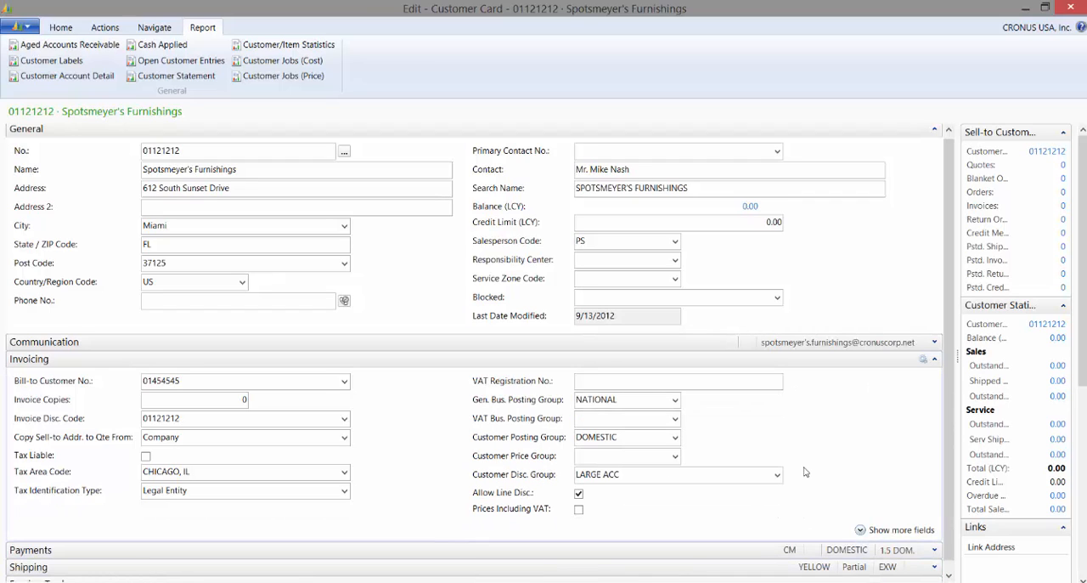
mouse_move(852, 464)
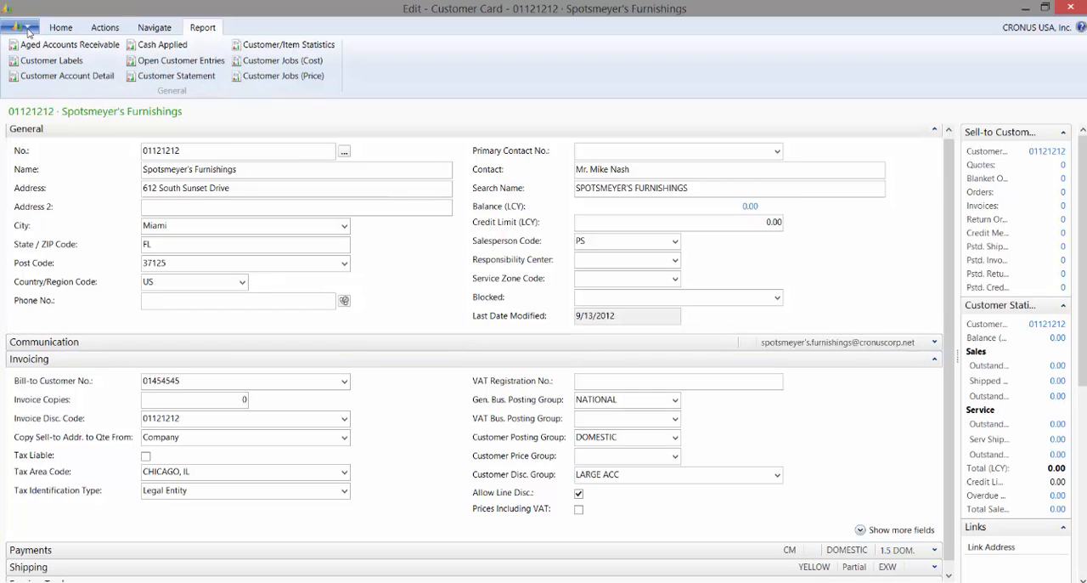
- Open Customize This Page for the customer card and select the Invoicing FastTab's fields
click(15, 27)
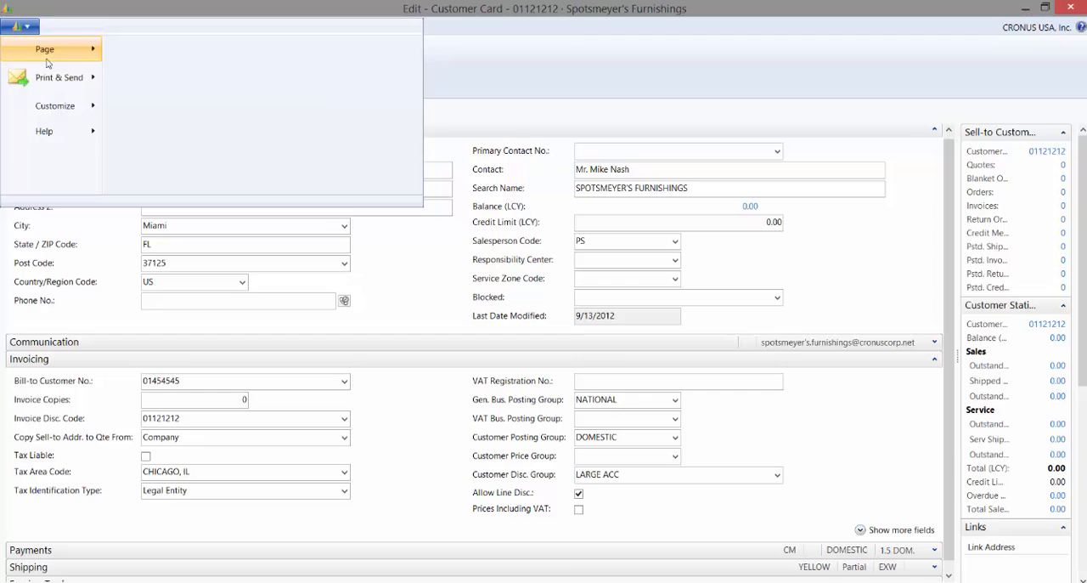
click(54, 105)
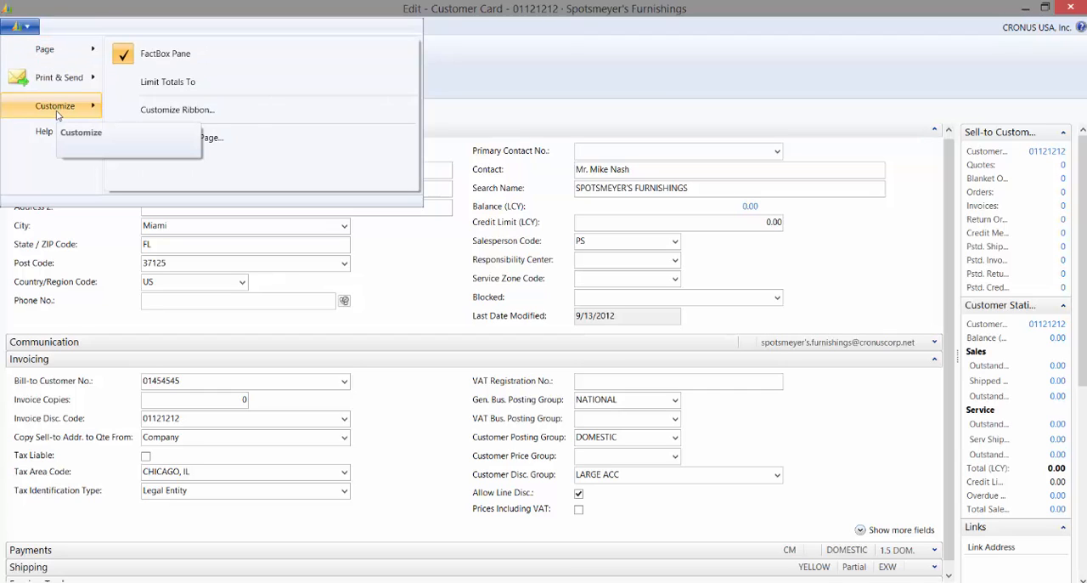
mouse_move(181, 137)
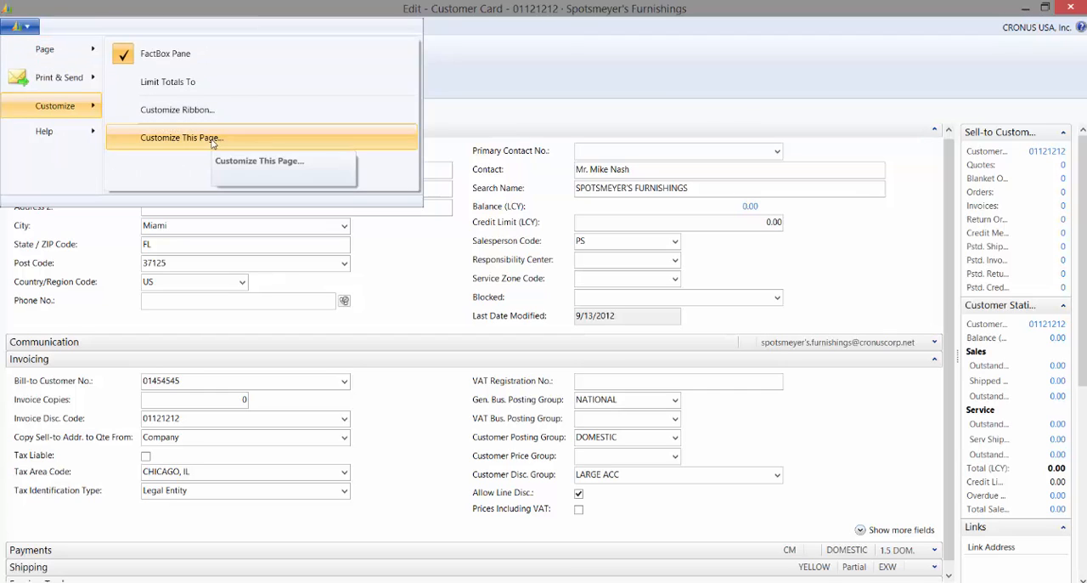
click(181, 137)
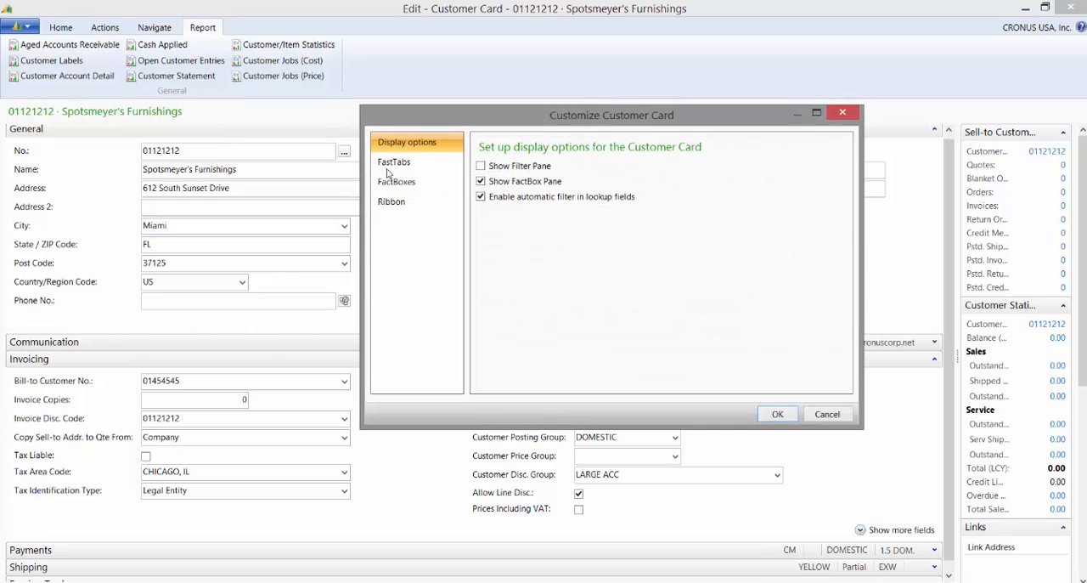
click(393, 161)
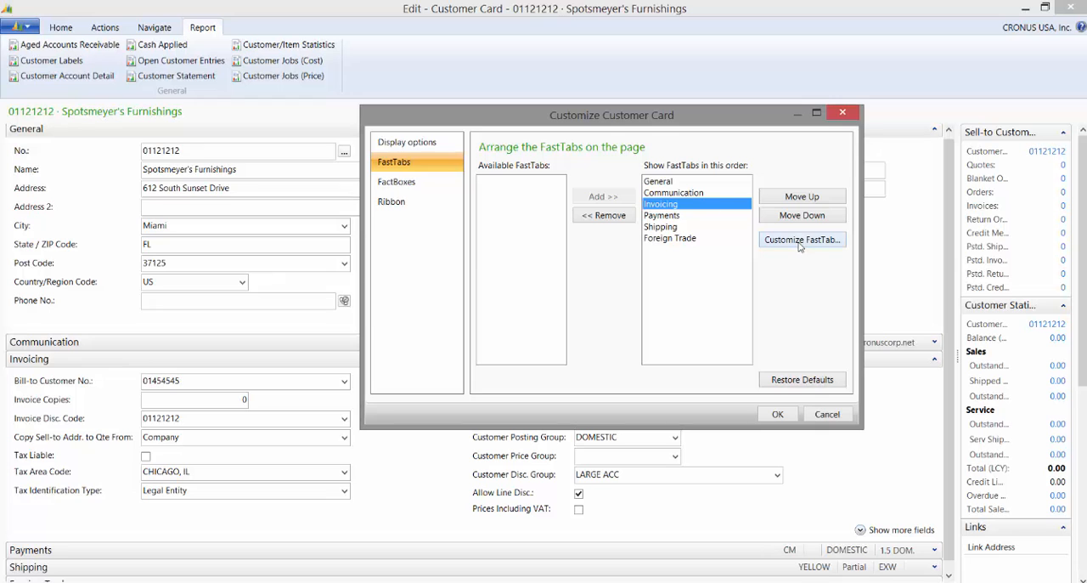
click(800, 238)
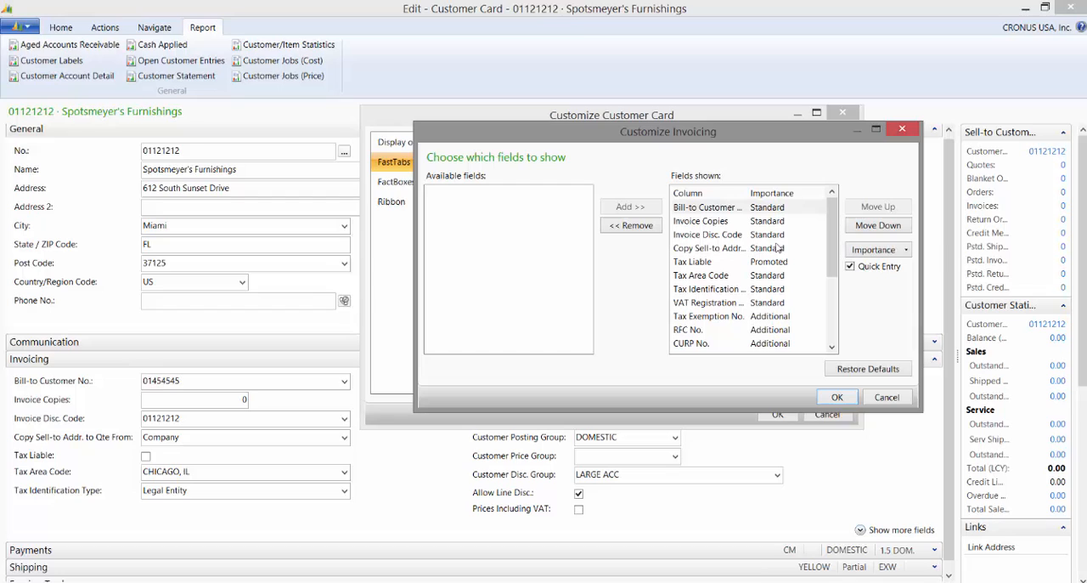
mouse_move(785, 378)
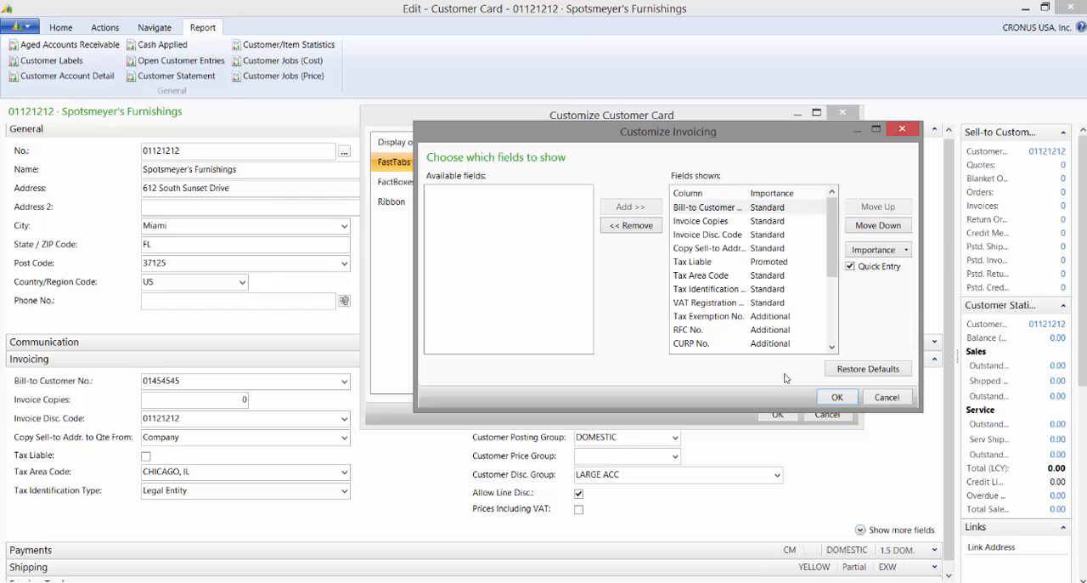
- Set Tax Area Code's importance to Promoted in Customize Invoicing
scroll(down, 3)
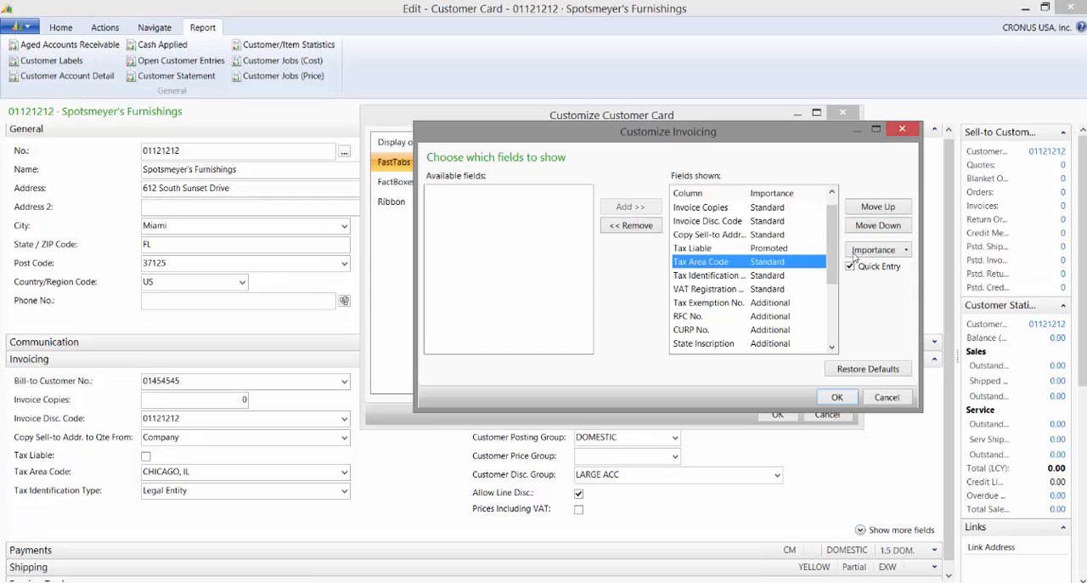
click(905, 249)
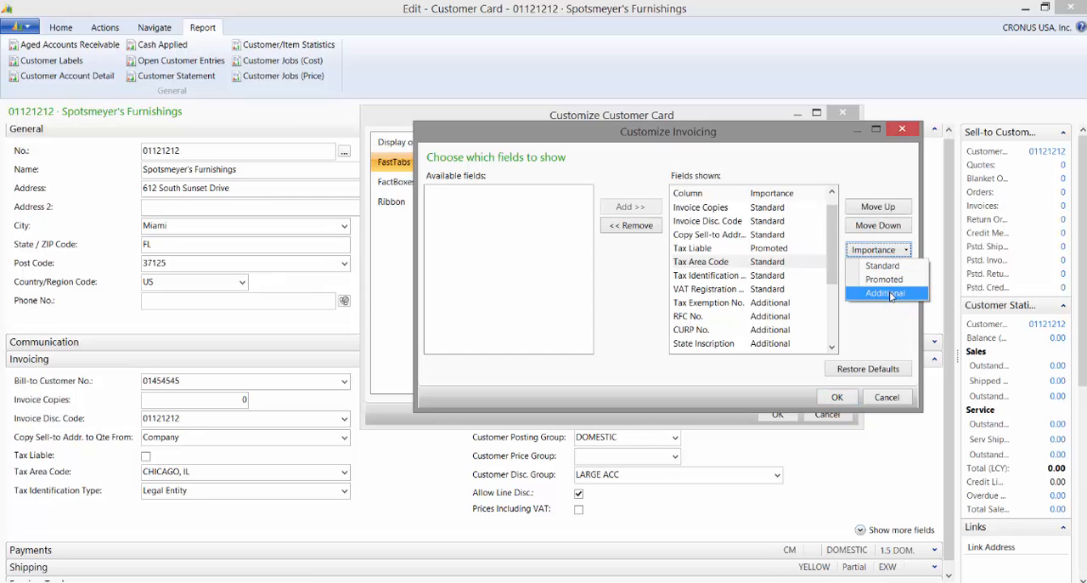
click(884, 278)
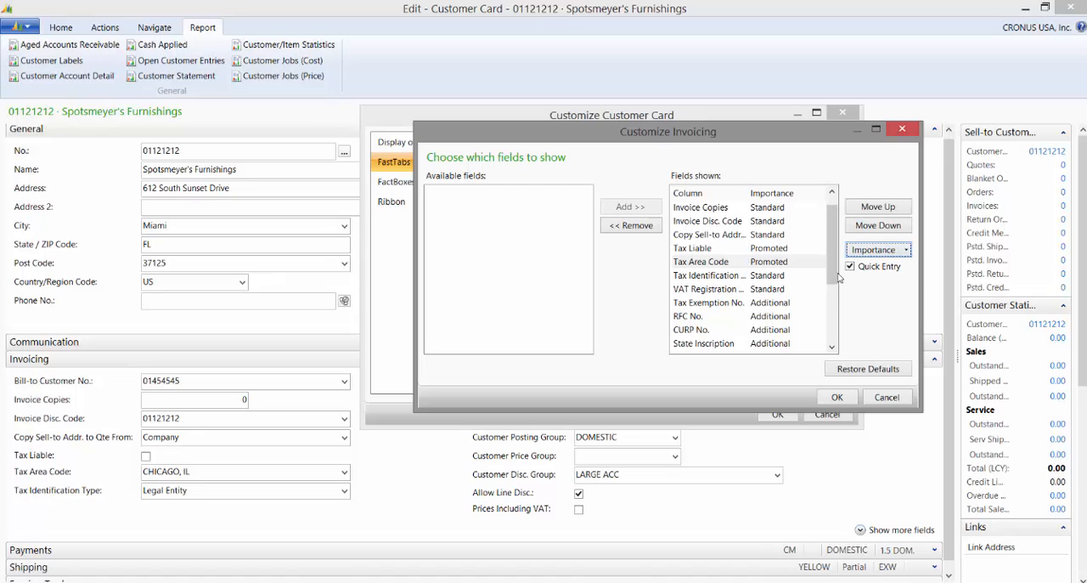
scroll(down, 3)
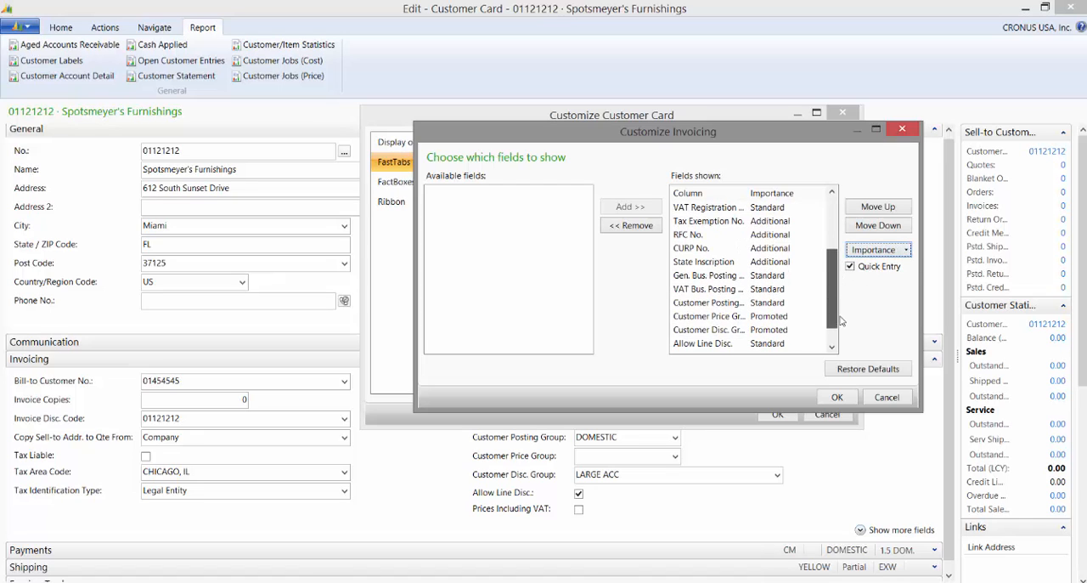
- Set Allow Line Disc. and Prices Including VAT to Additional and accept the Invoicing changes
scroll(down, 3)
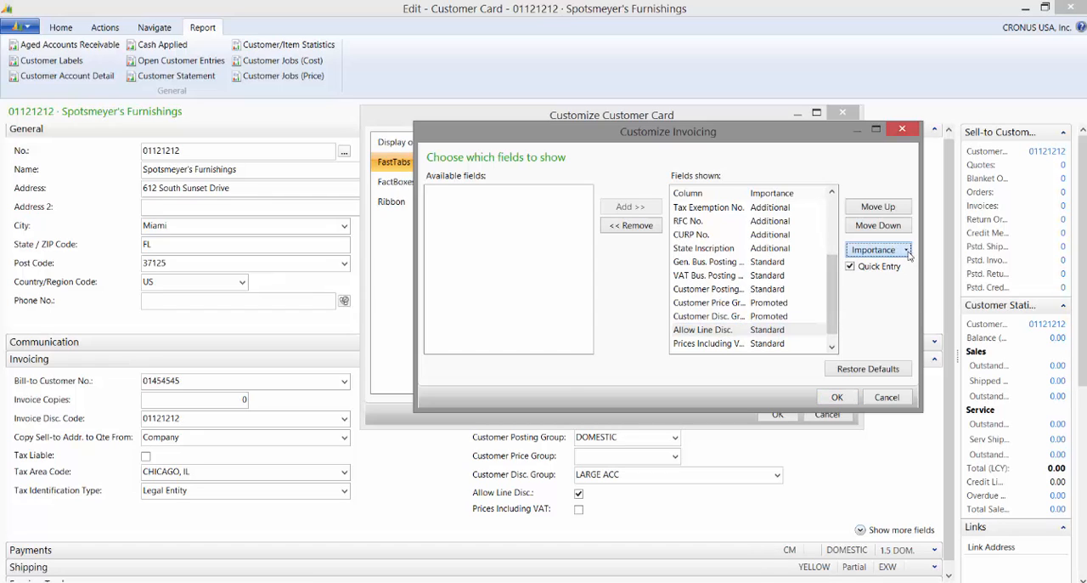
click(905, 249)
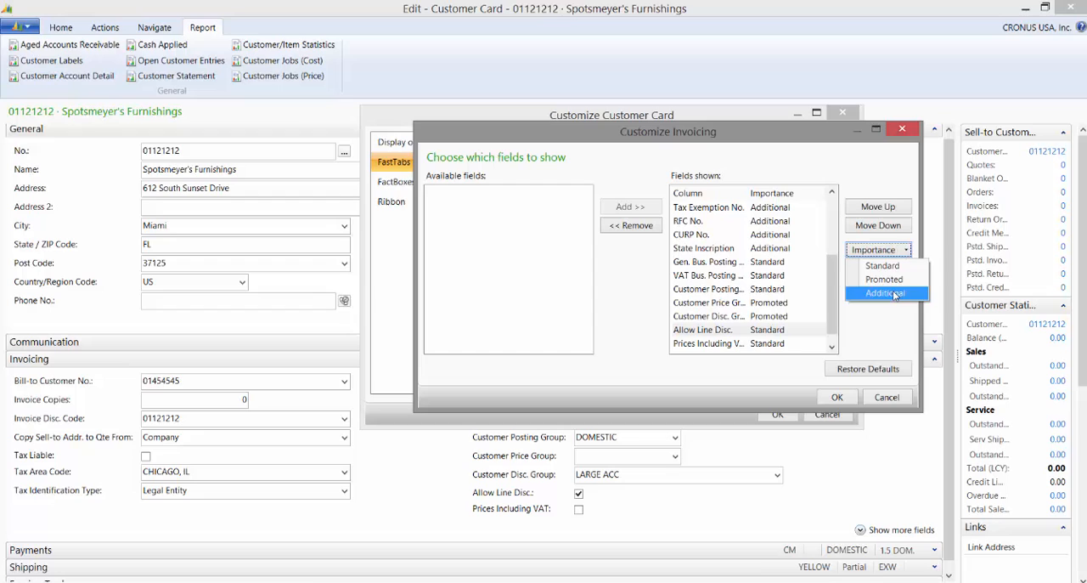
click(885, 293)
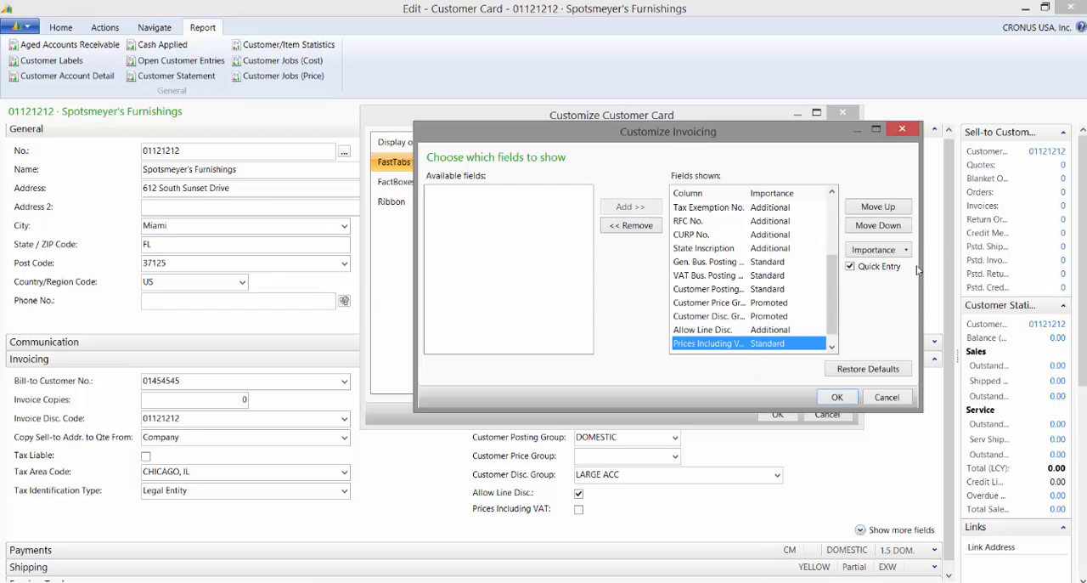
click(906, 249)
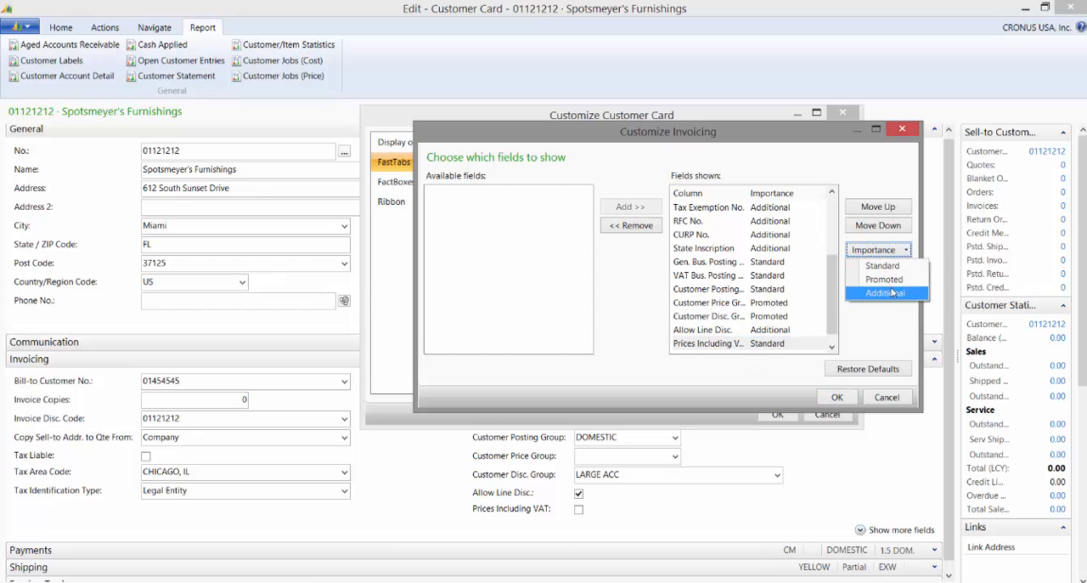
click(885, 292)
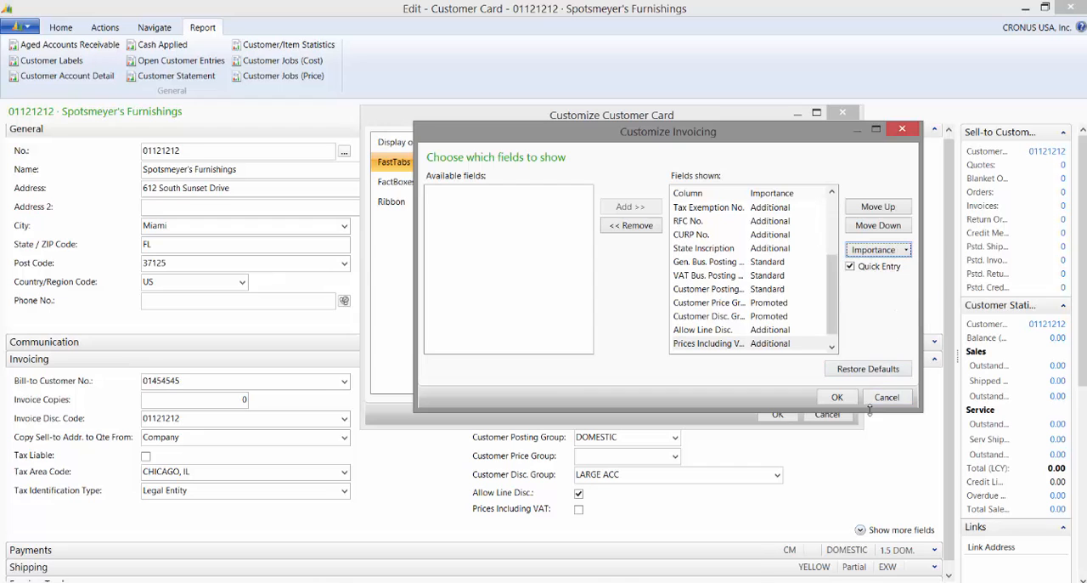
click(837, 396)
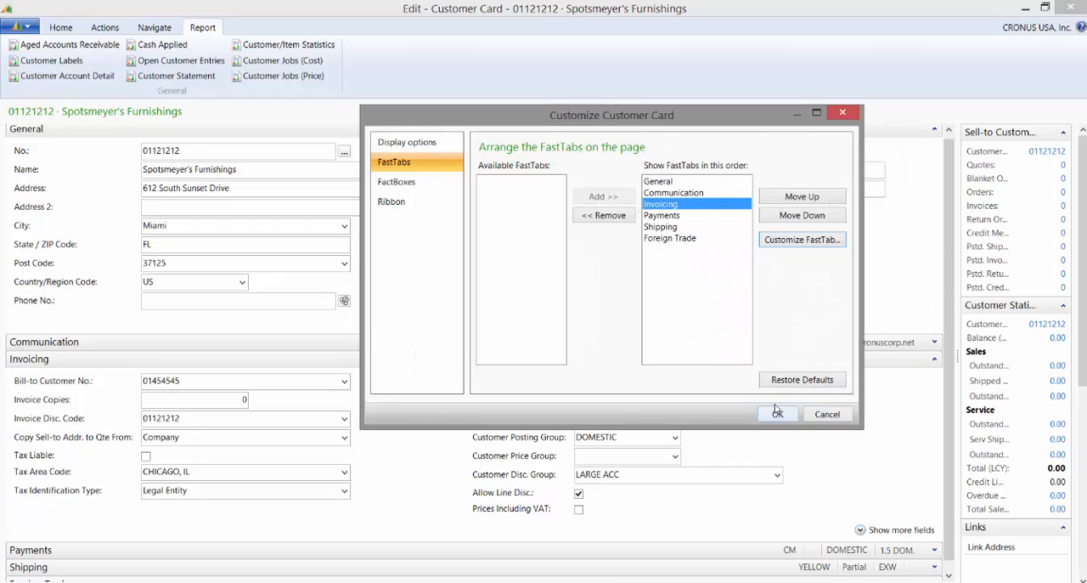
drag(611, 115, 412, 50)
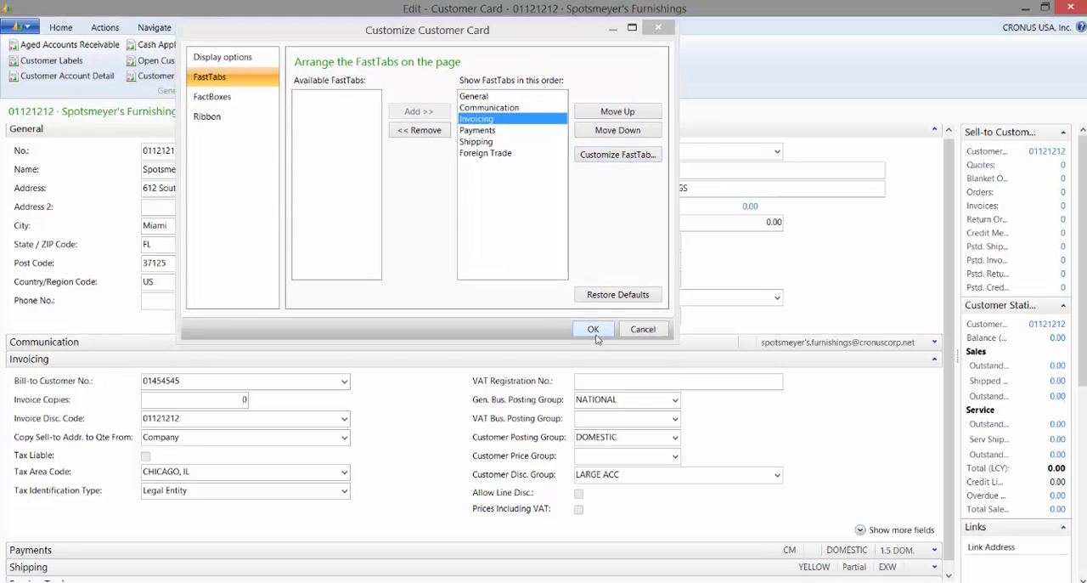
- Save the page customization, expand Invoicing, and reveal its additional fields
click(593, 329)
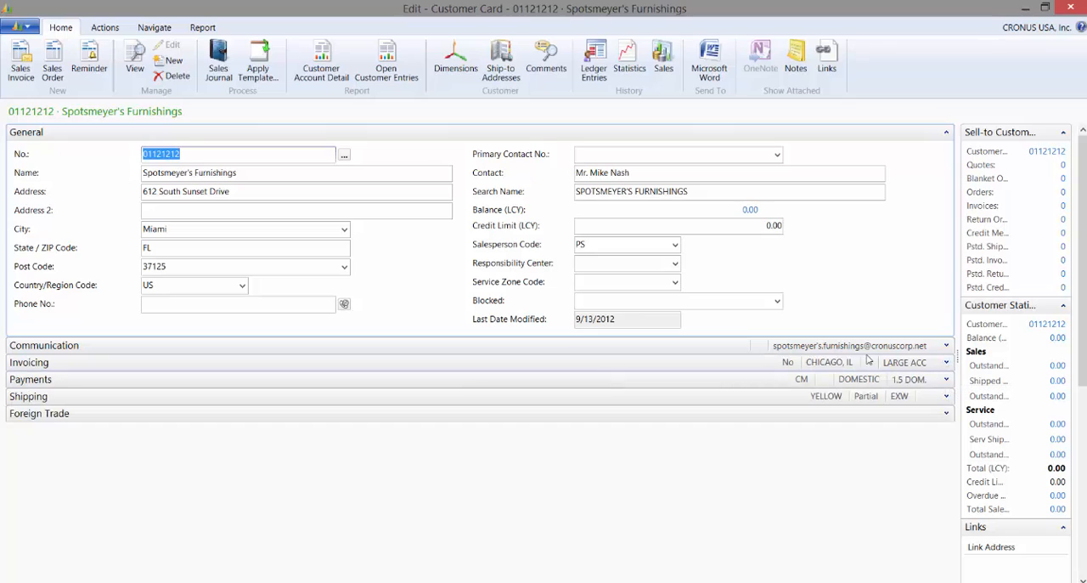
mouse_move(841, 371)
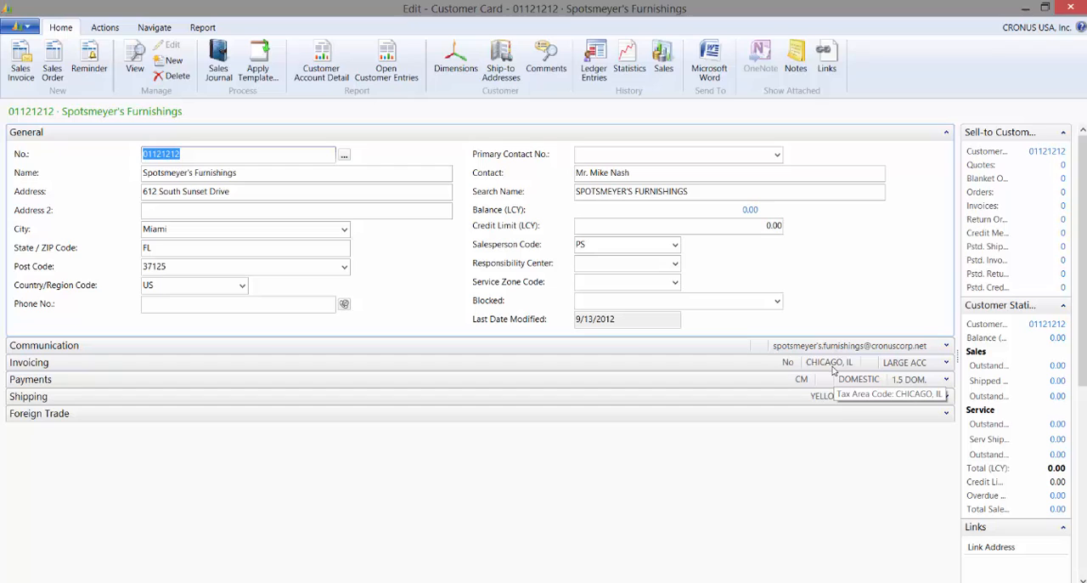
mouse_move(954, 365)
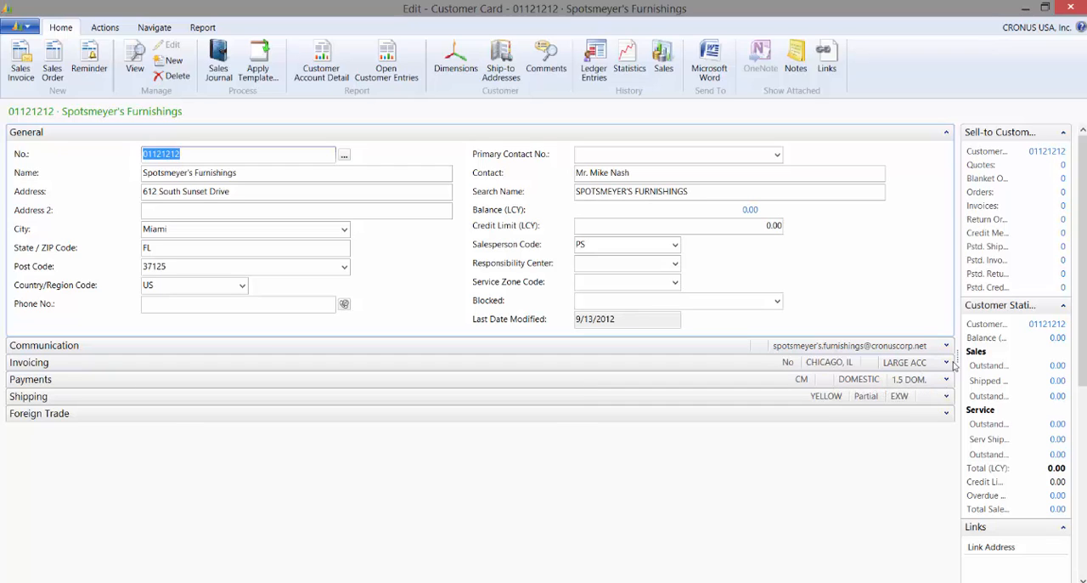
click(29, 362)
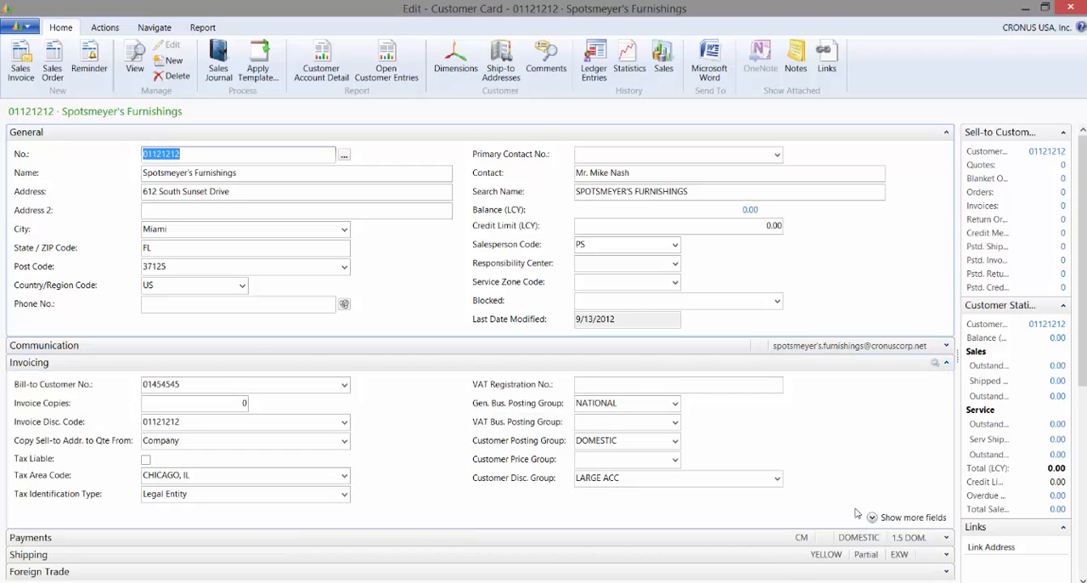
click(907, 516)
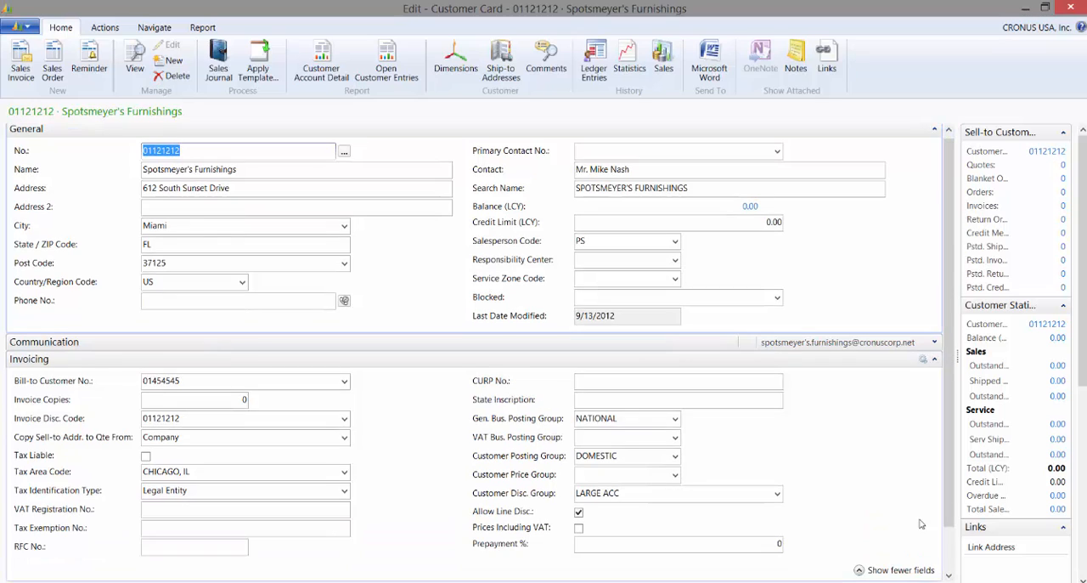
mouse_move(870, 563)
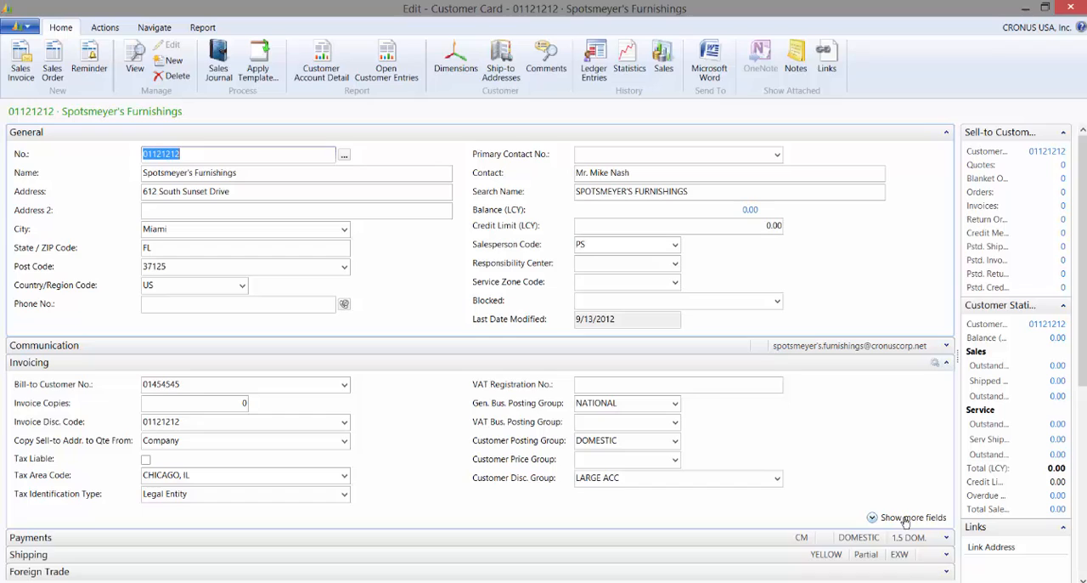
click(913, 516)
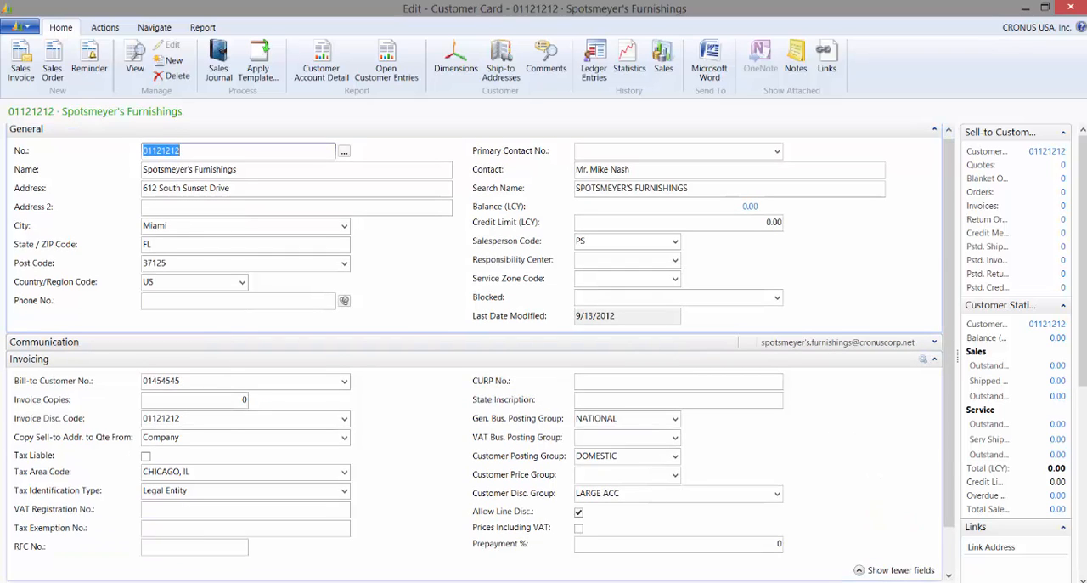